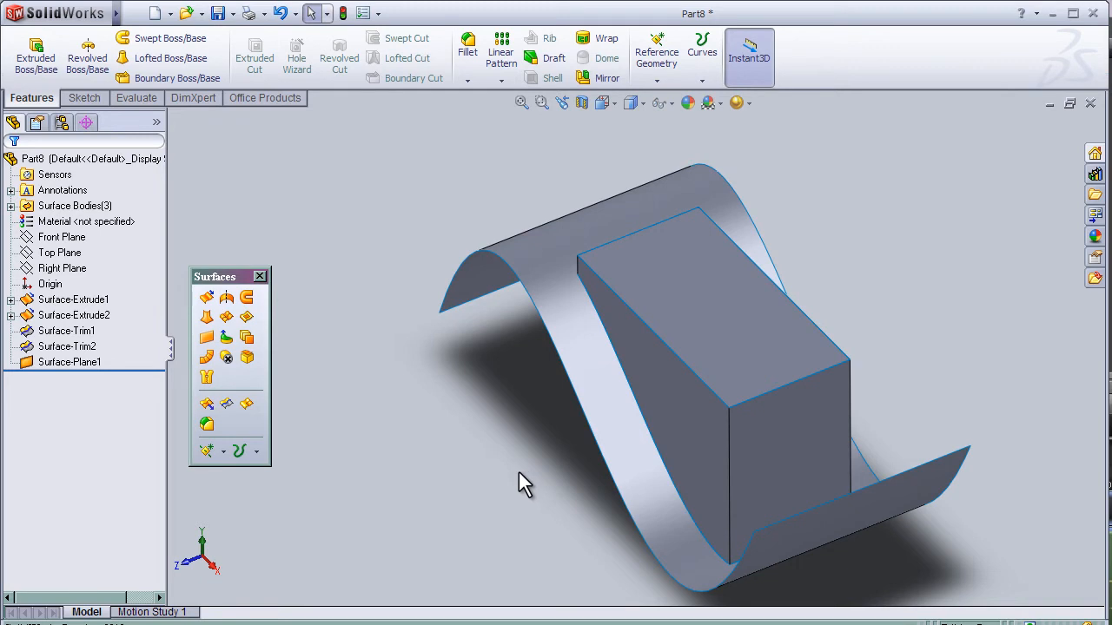
pyautogui.moveTo(209, 426)
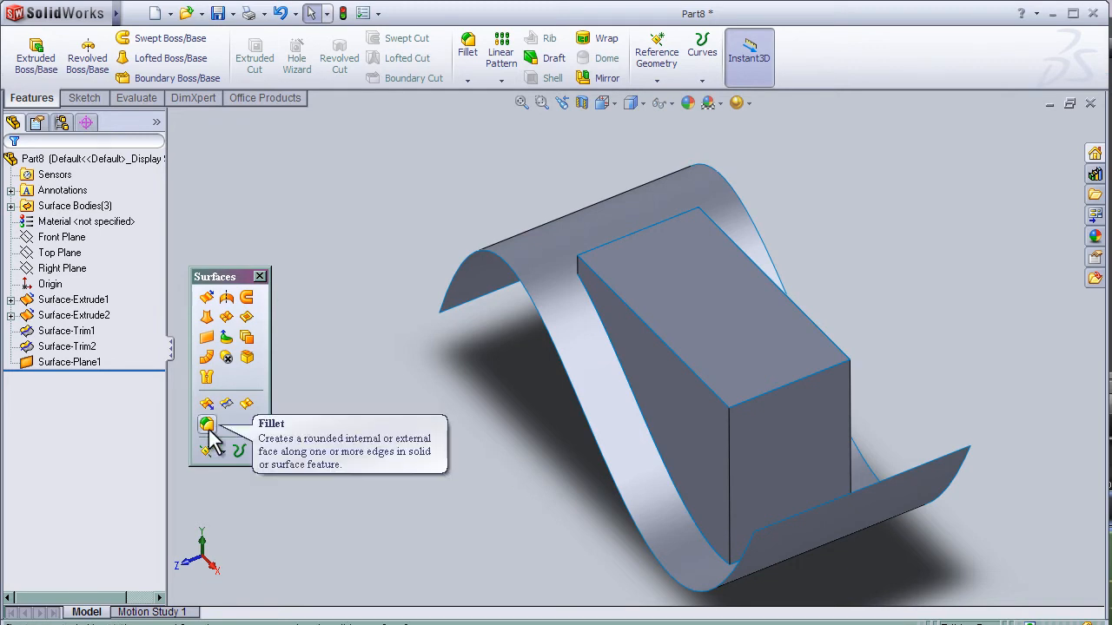
# Round the box's vertical corner edges with an 8 mm surface fillet, creating Fillet6.
pyautogui.click(207, 425)
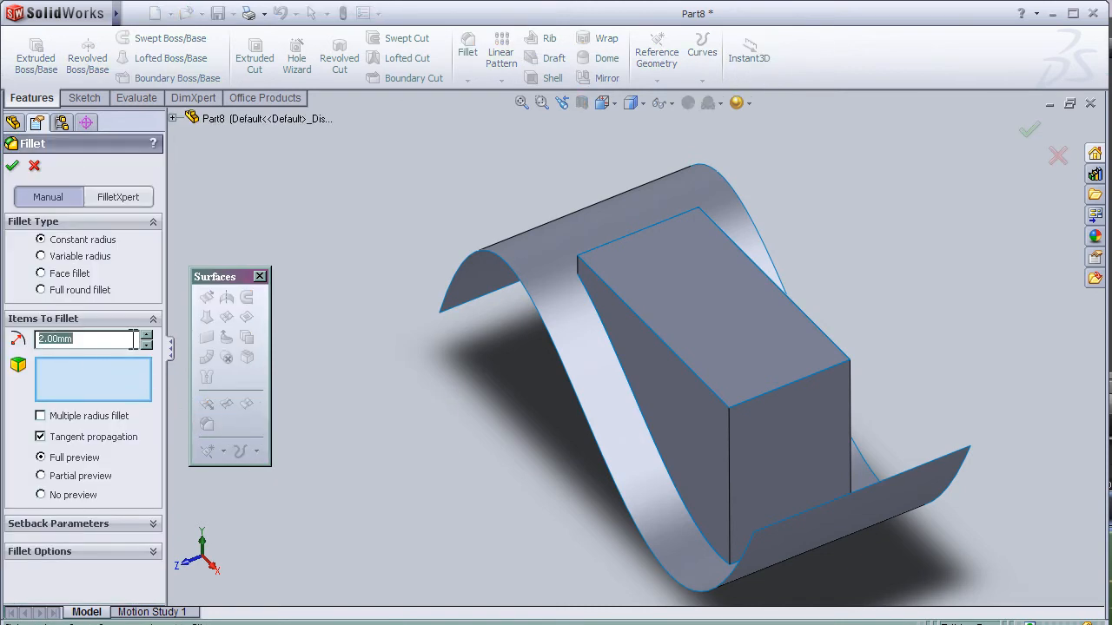
pyautogui.click(98, 339)
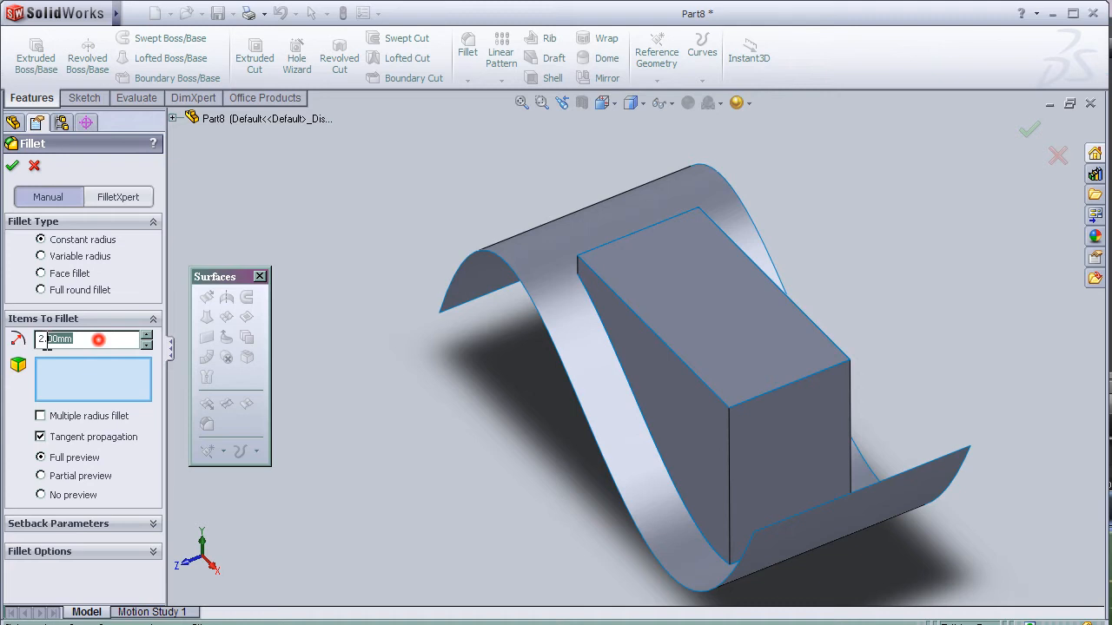
pyautogui.moveTo(147, 343)
pyautogui.write('3')
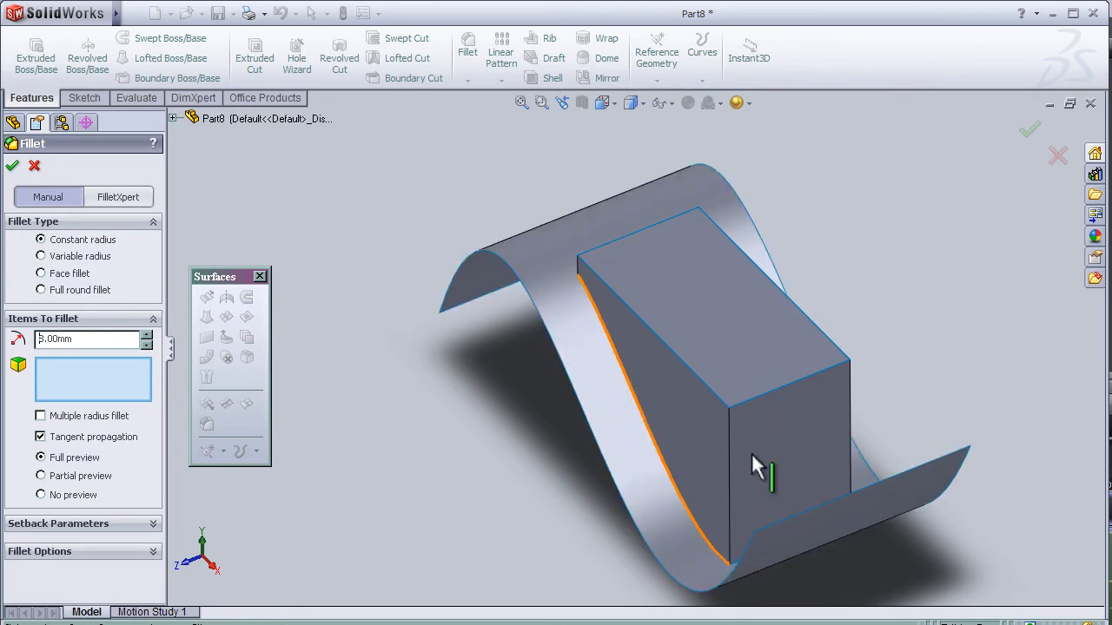
pyautogui.click(730, 460)
pyautogui.write('8')
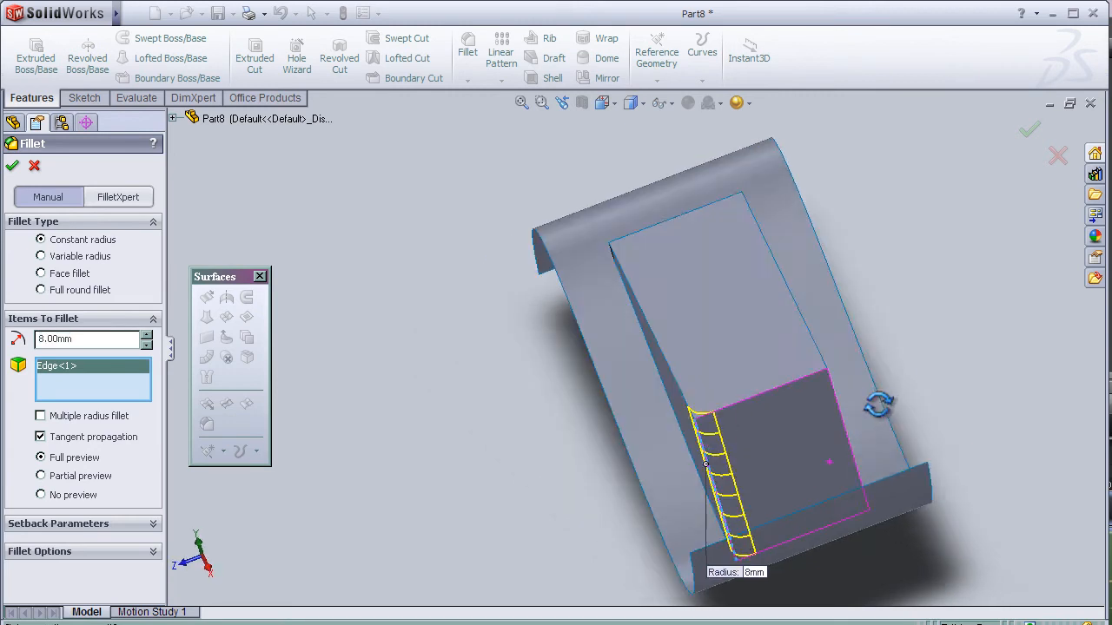
pyautogui.click(830, 425)
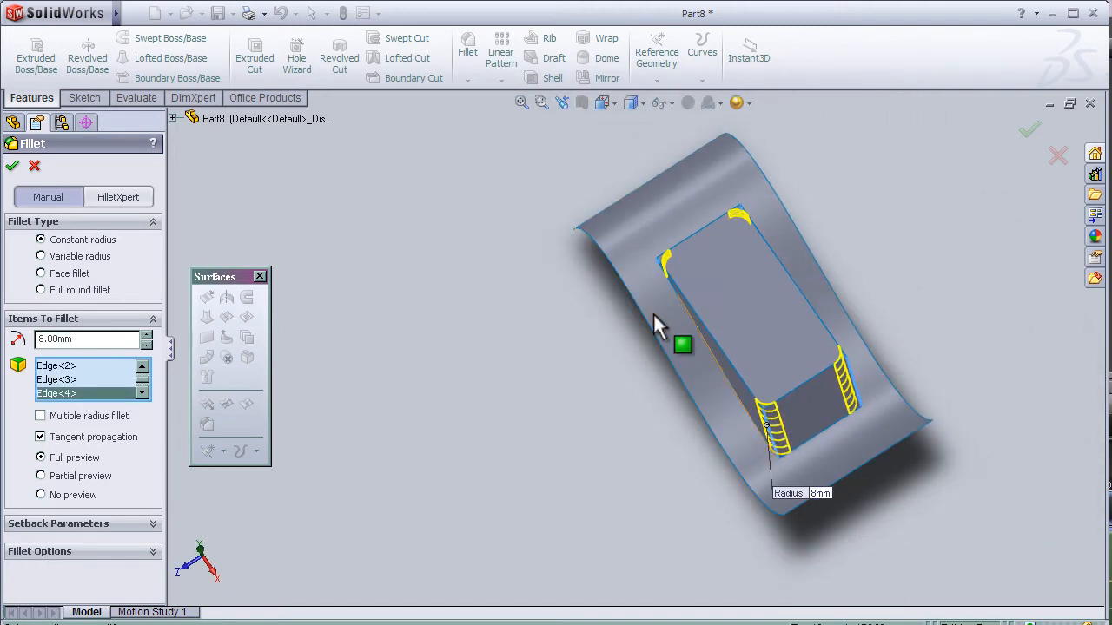
pyautogui.moveTo(655, 326); pyautogui.dragTo(813, 382)
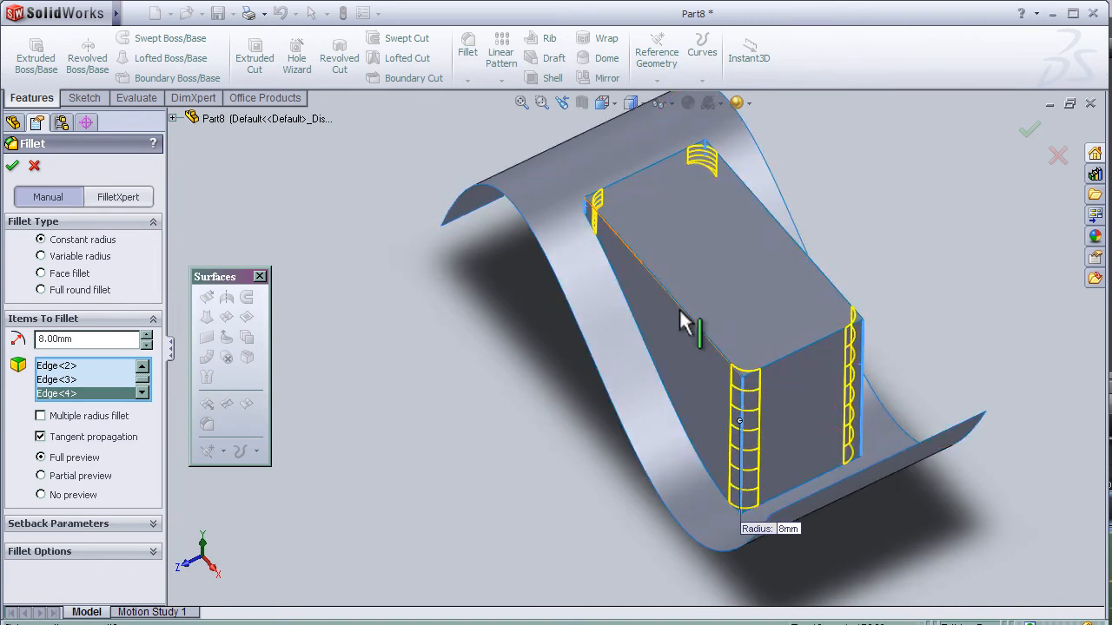
pyautogui.moveTo(678, 308)
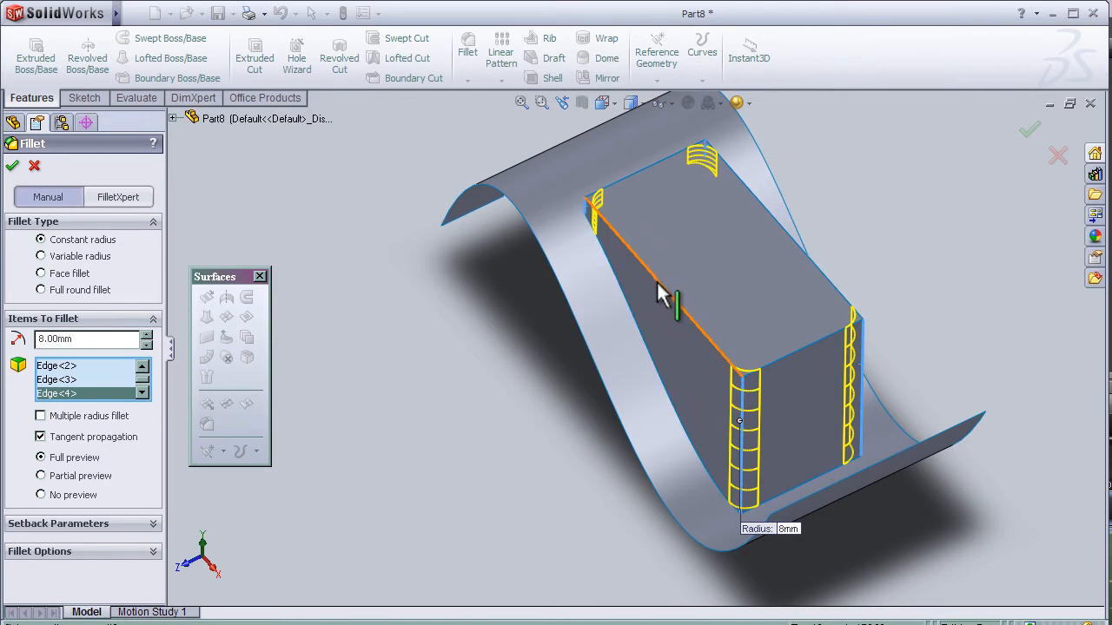
pyautogui.moveTo(664, 291)
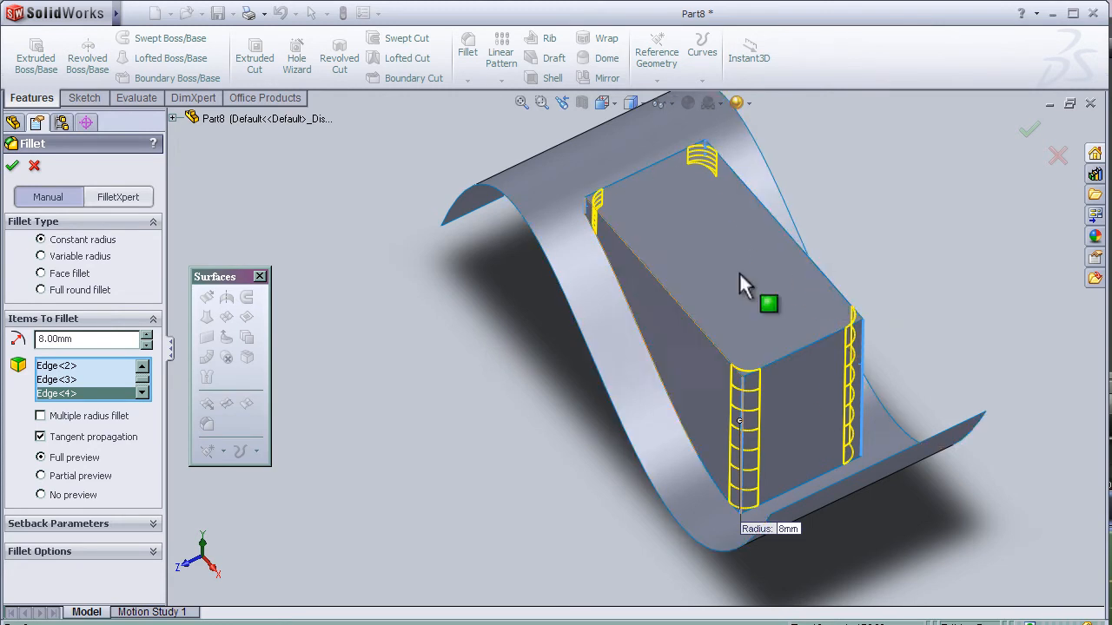
pyautogui.click(12, 165)
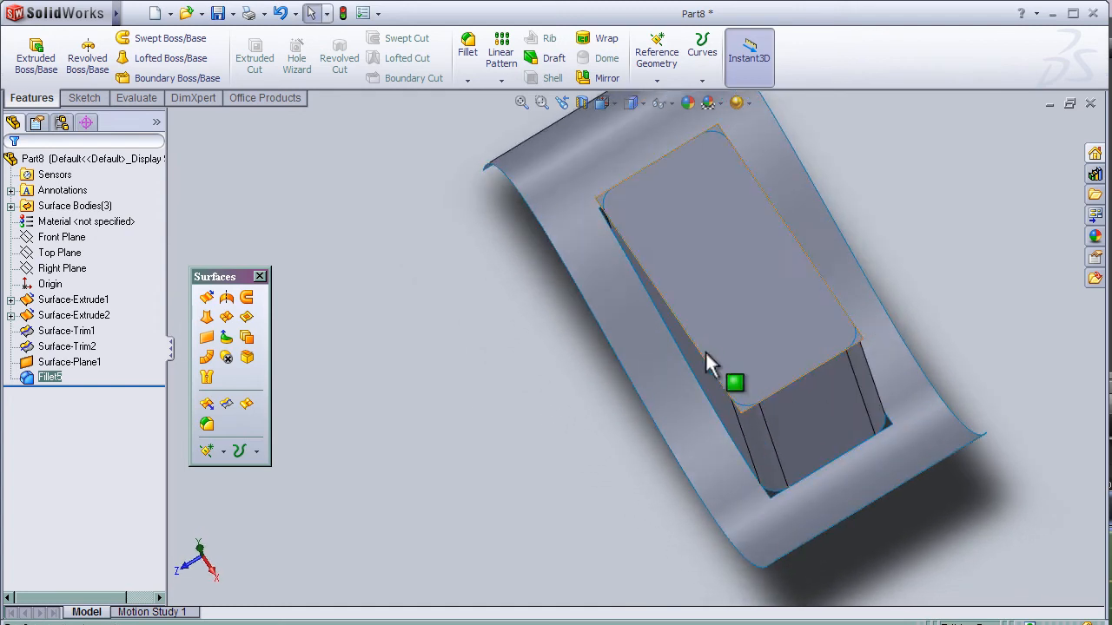
pyautogui.moveTo(726, 295)
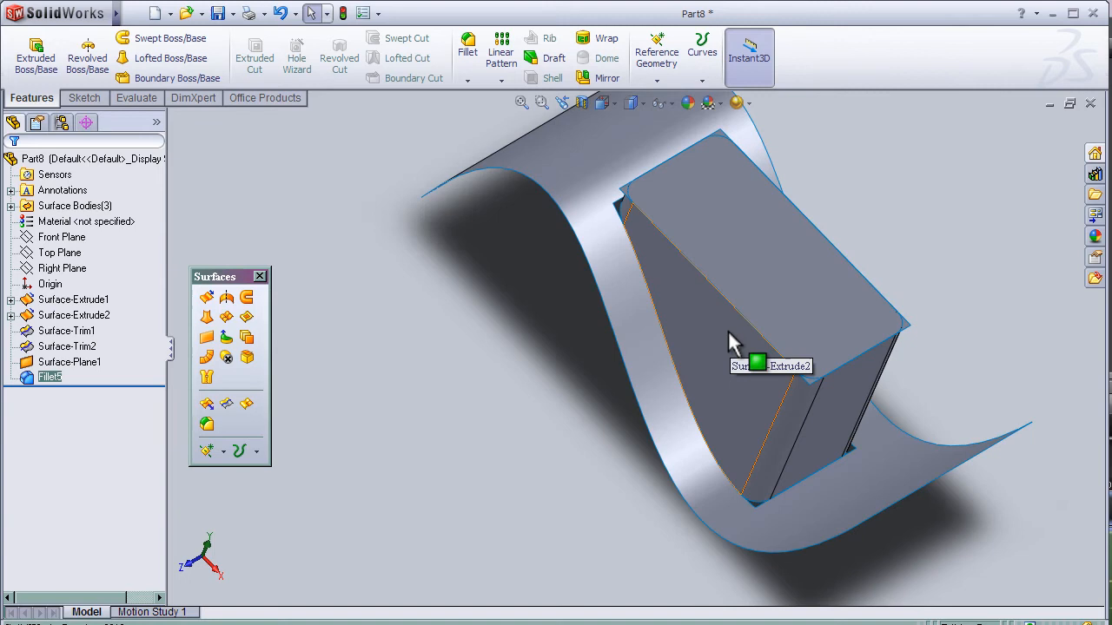
# Knit Fillet5 and the curved surface together into one surface body.
pyautogui.moveTo(739, 339); pyautogui.dragTo(491, 373)
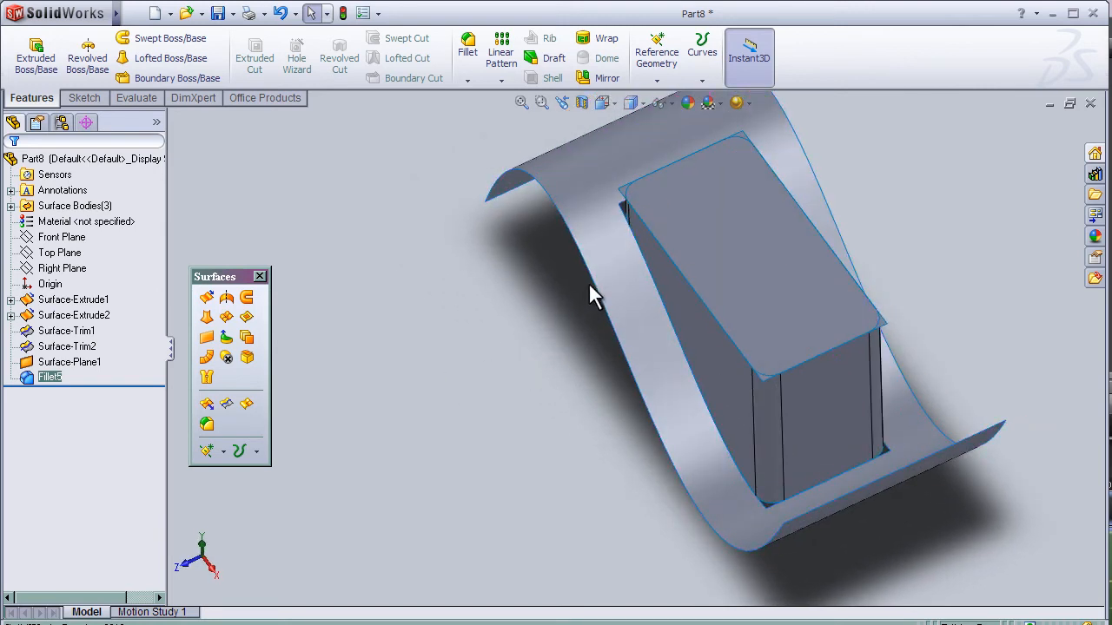
pyautogui.moveTo(207, 377)
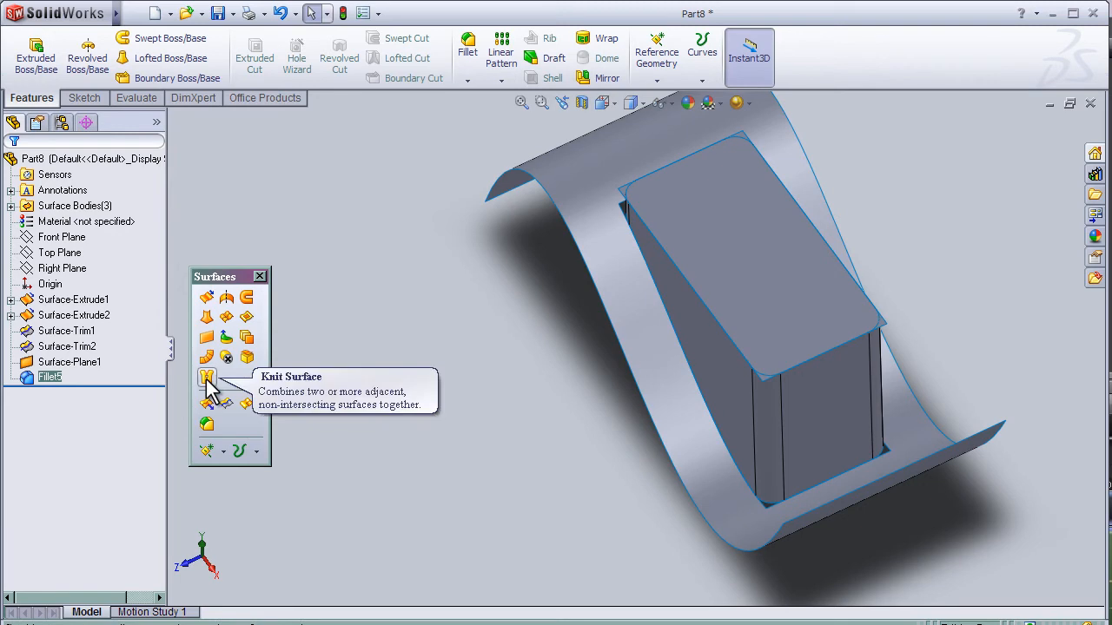
pyautogui.click(208, 376)
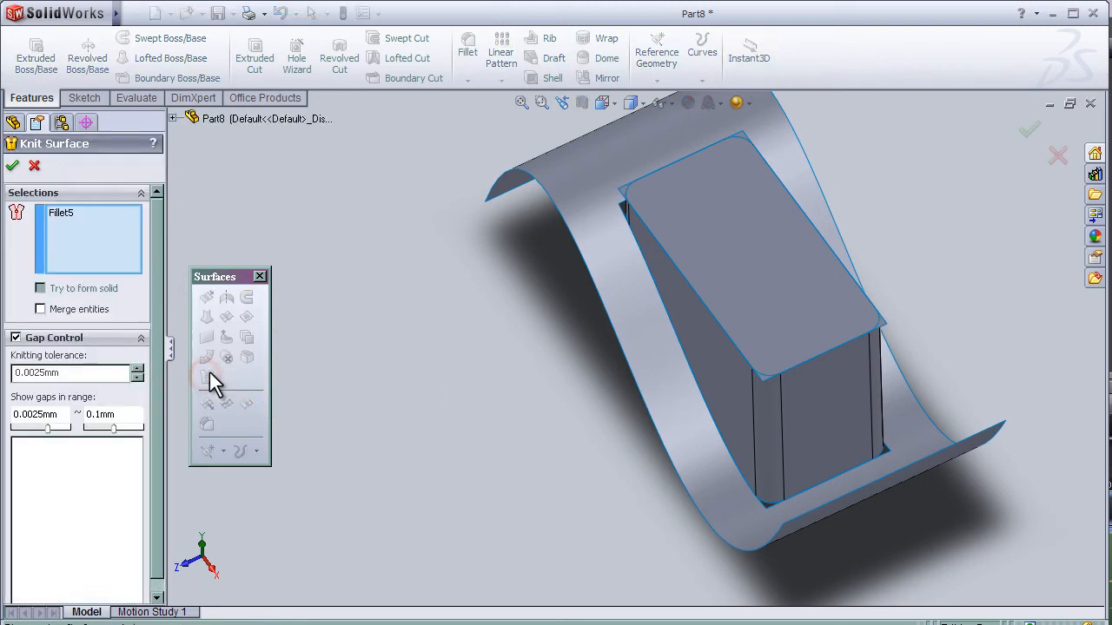
pyautogui.moveTo(228, 298)
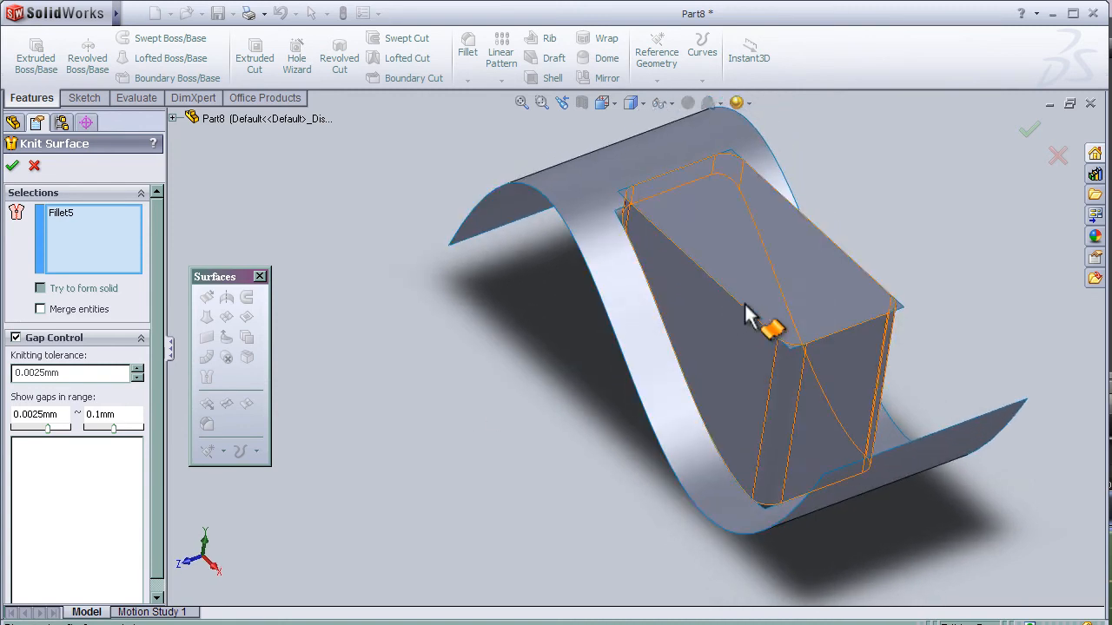
pyautogui.click(756, 321)
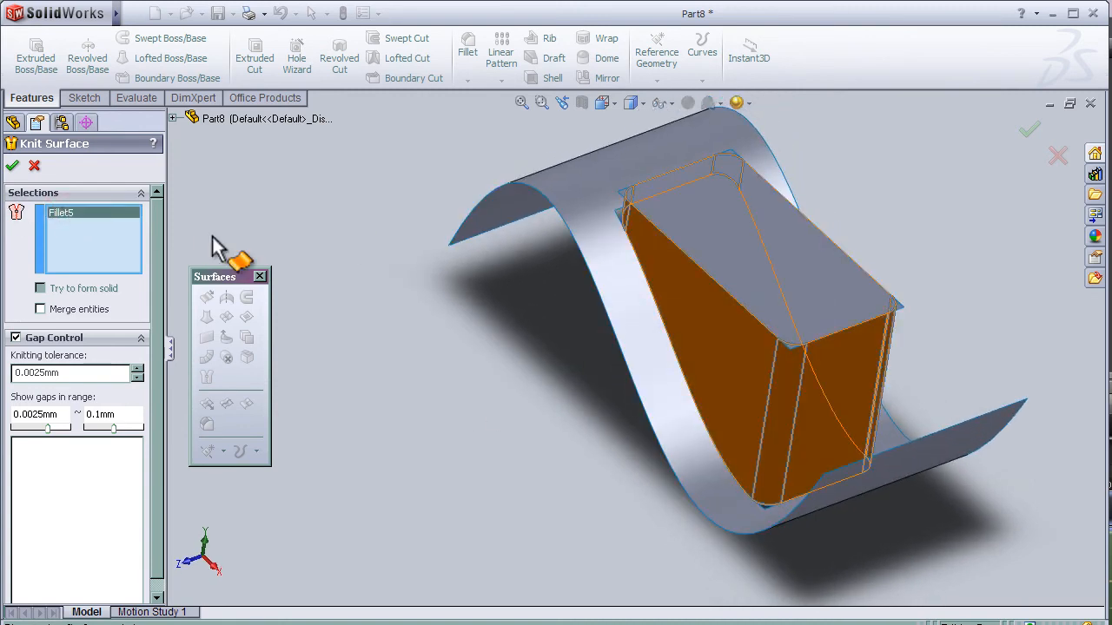
pyautogui.click(751, 244)
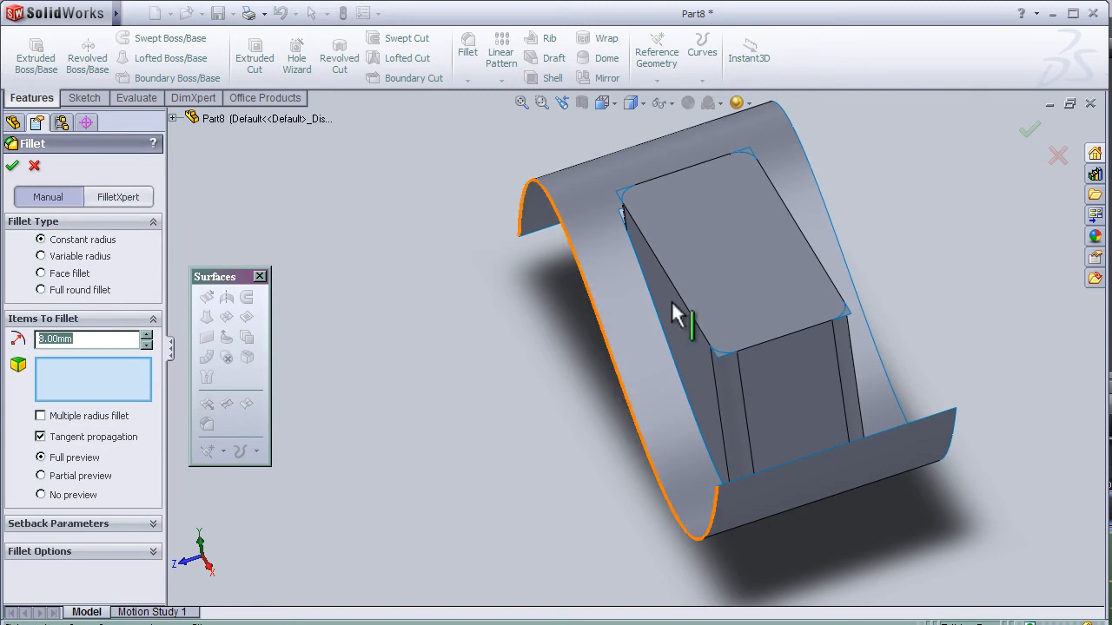
# Apply an 8 mm fillet to Edge<1> and Edge<2> where the box meets the surface.
pyautogui.click(668, 261)
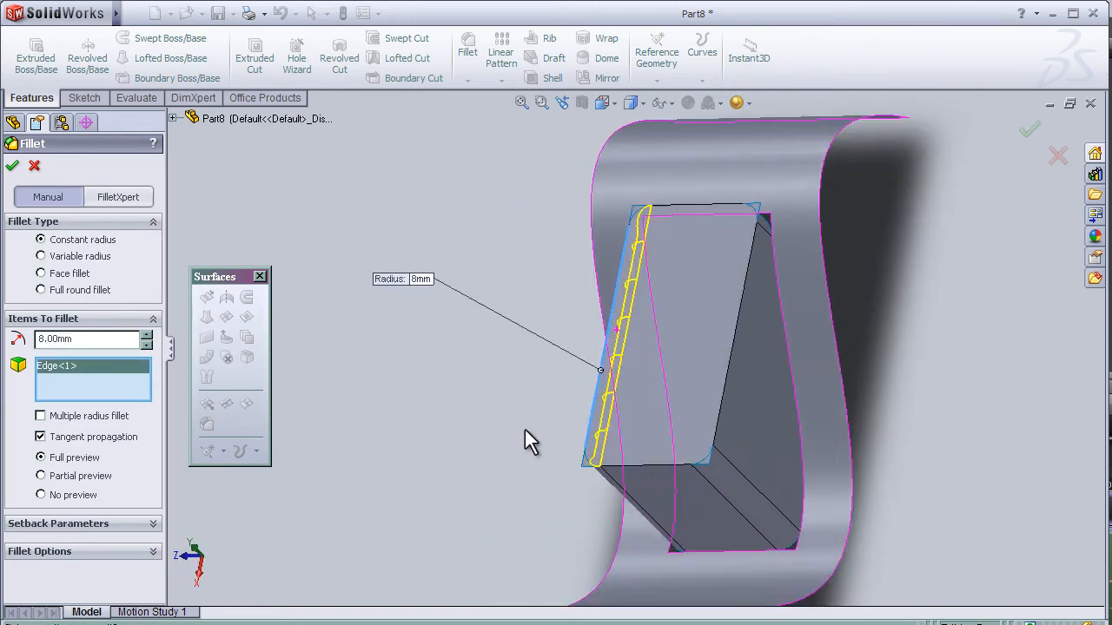
pyautogui.click(730, 352)
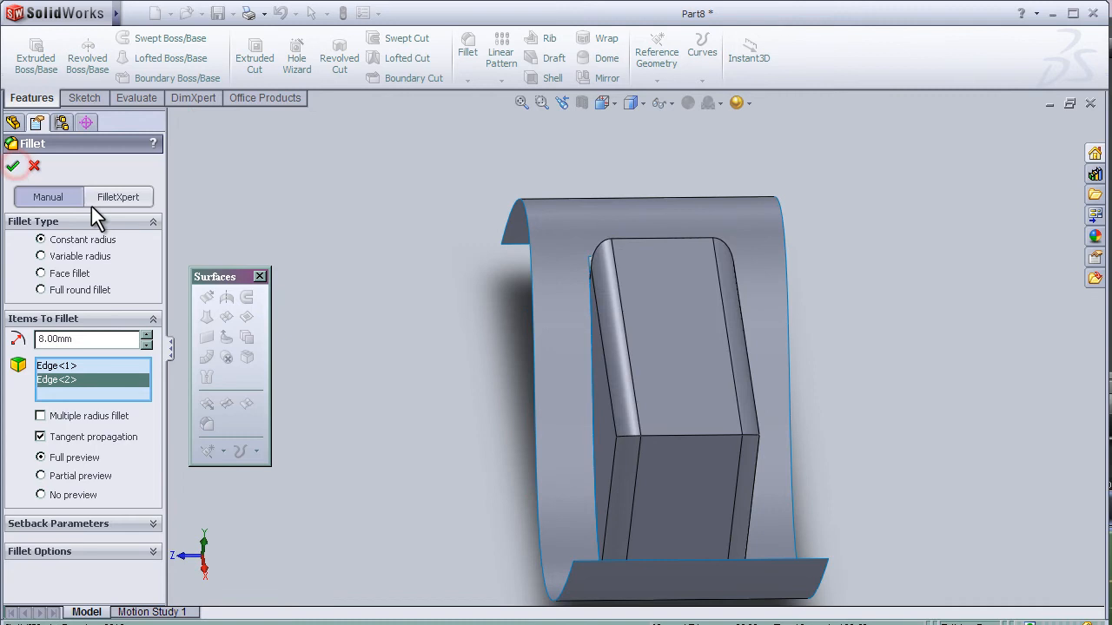
pyautogui.click(13, 165)
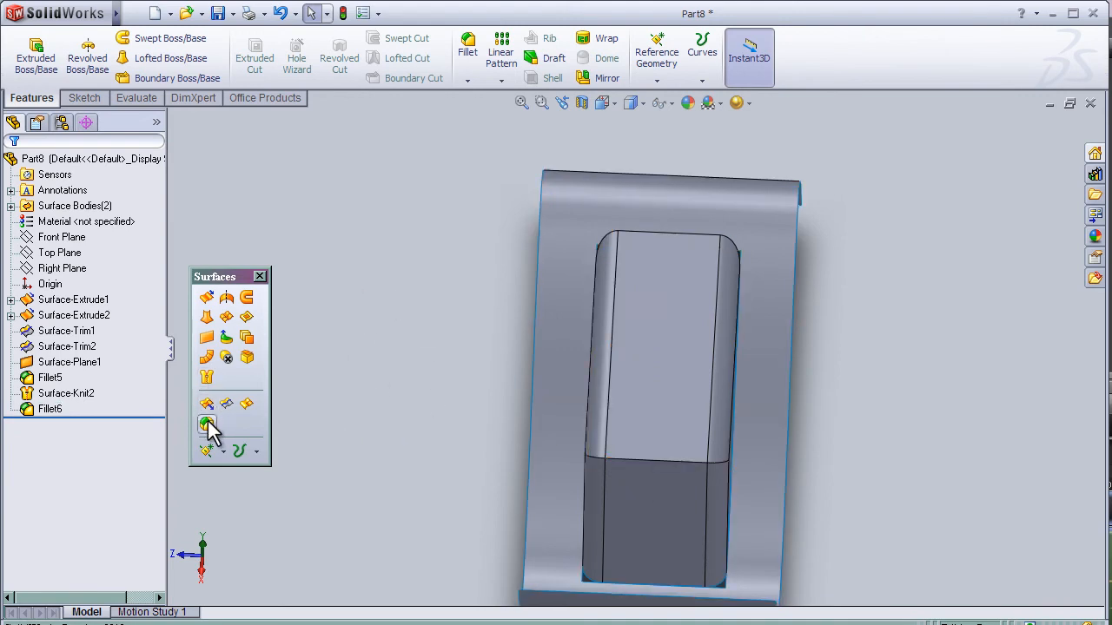
# Round two more box edges with an 8 mm fillet, creating Fillet7.
pyautogui.click(207, 424)
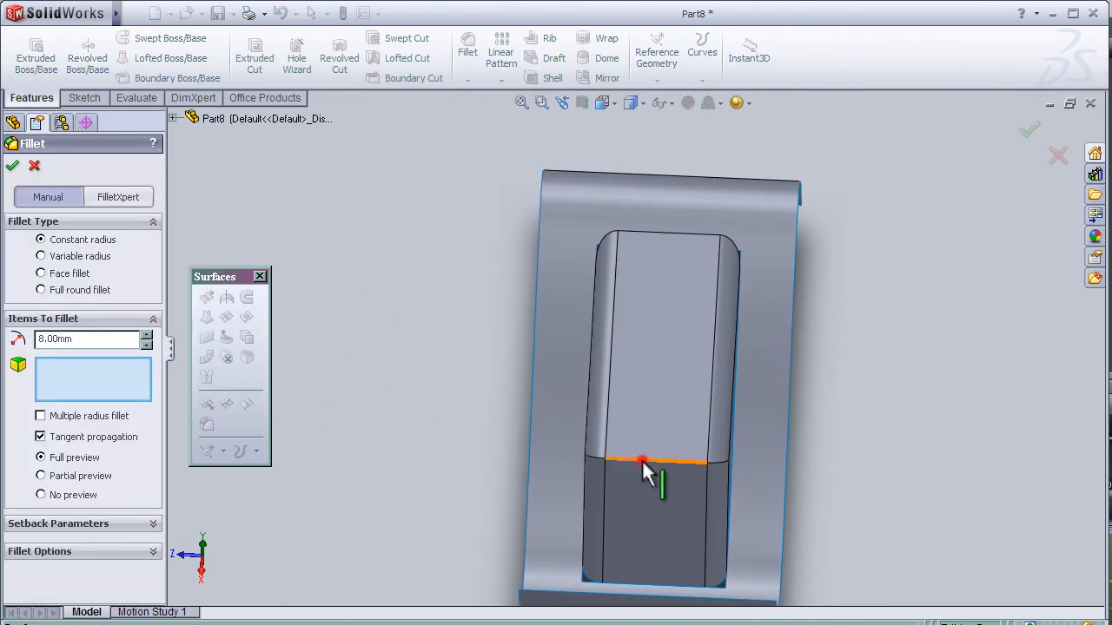
pyautogui.click(642, 460)
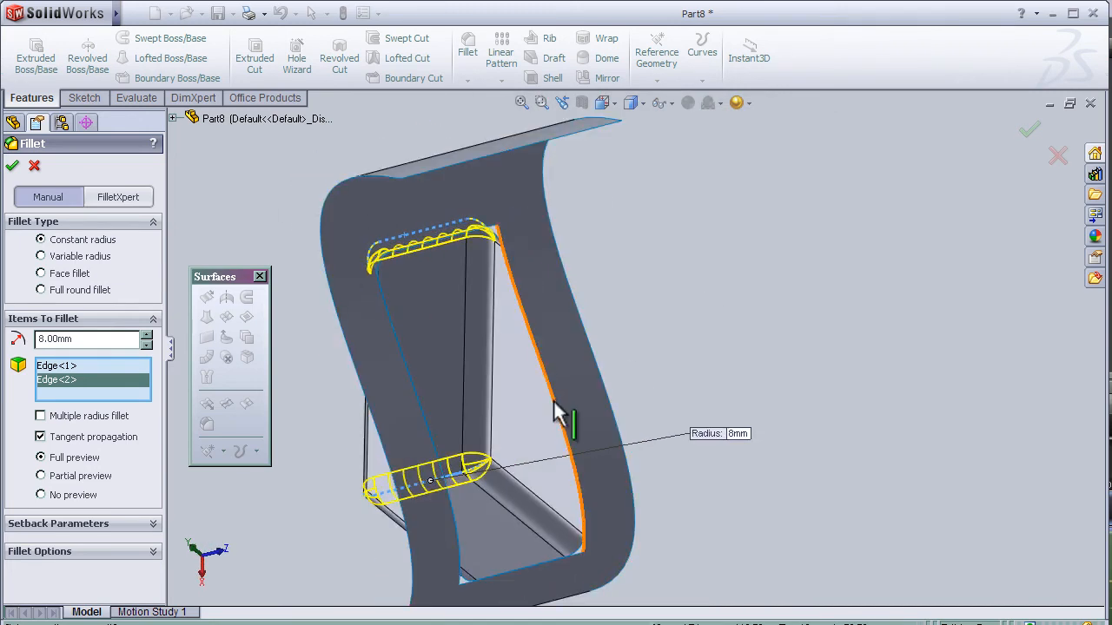
pyautogui.moveTo(421, 416)
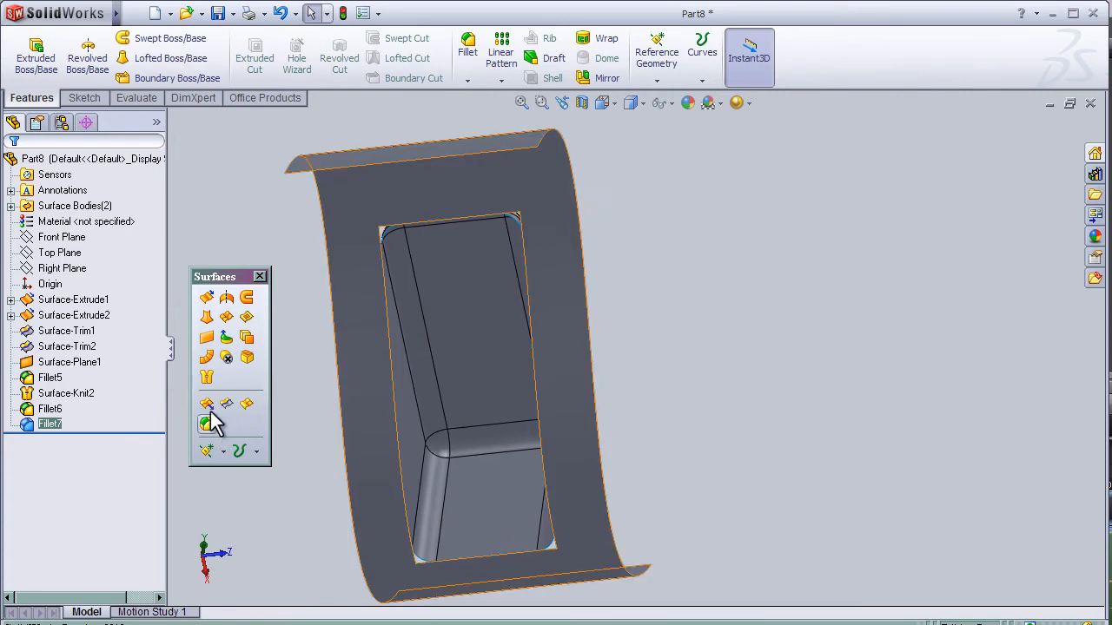
pyautogui.click(207, 423)
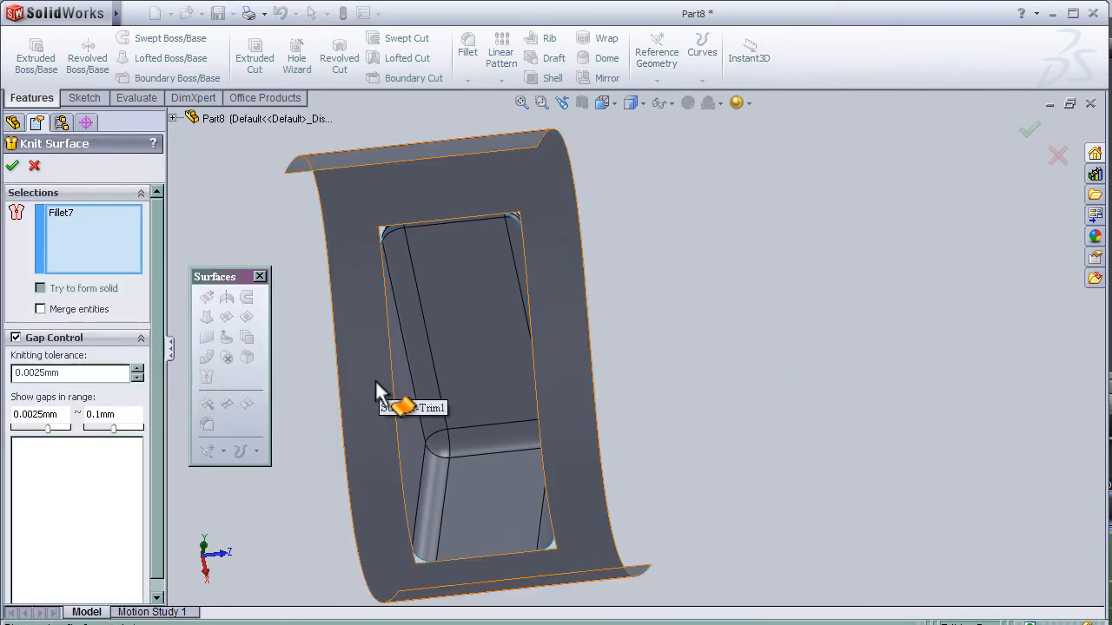
# Knit Surface-Trim1 and Fillet7 into a single surface body.
pyautogui.click(402, 408)
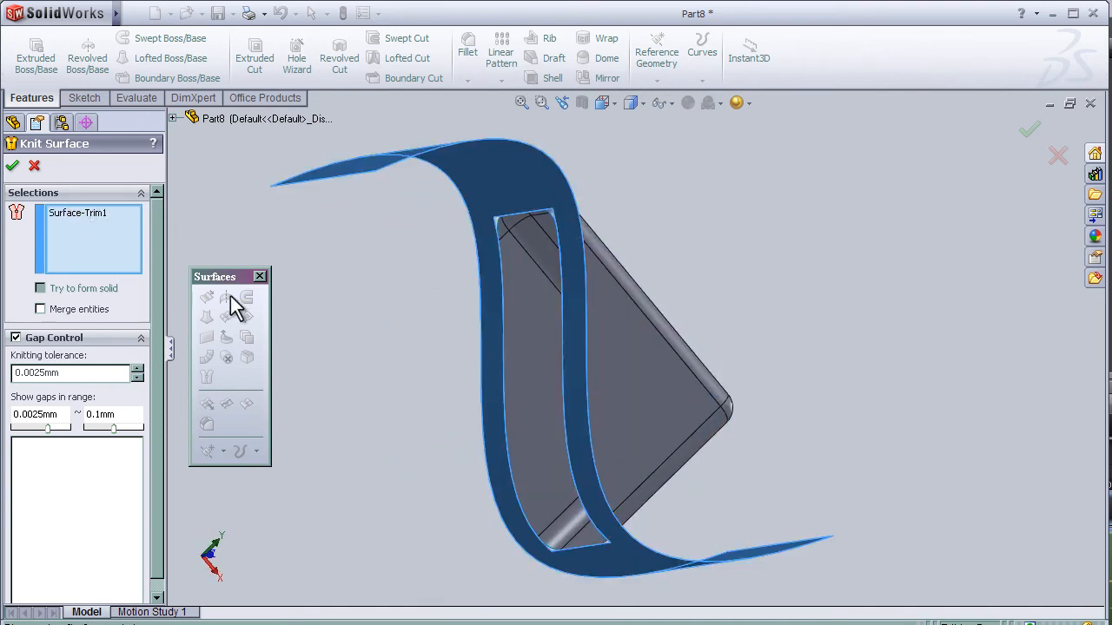
pyautogui.click(565, 348)
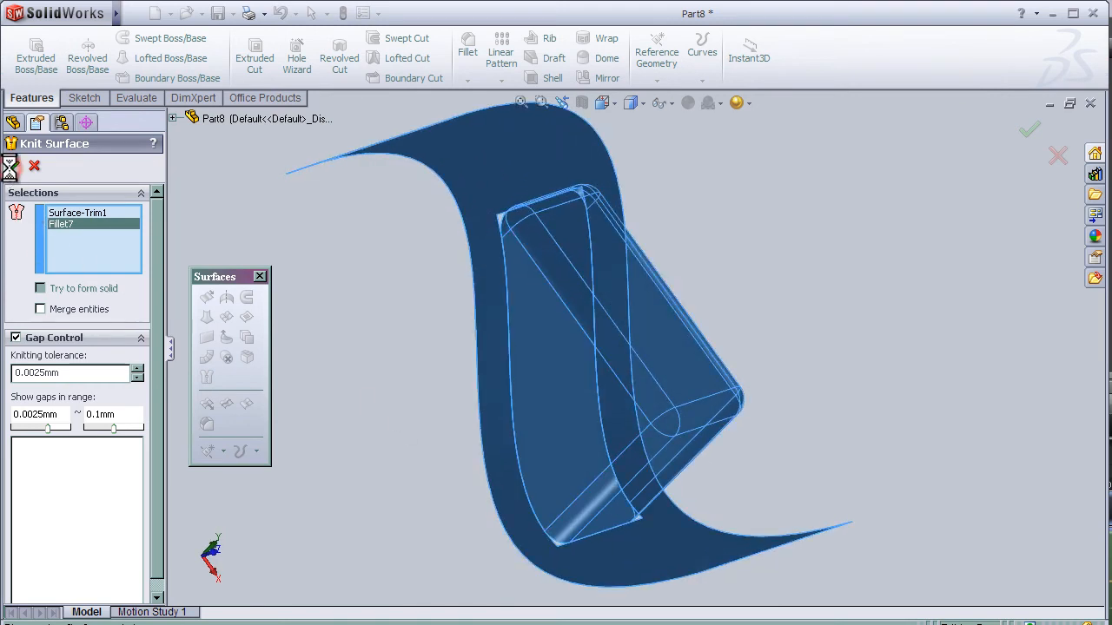
pyautogui.click(1028, 129)
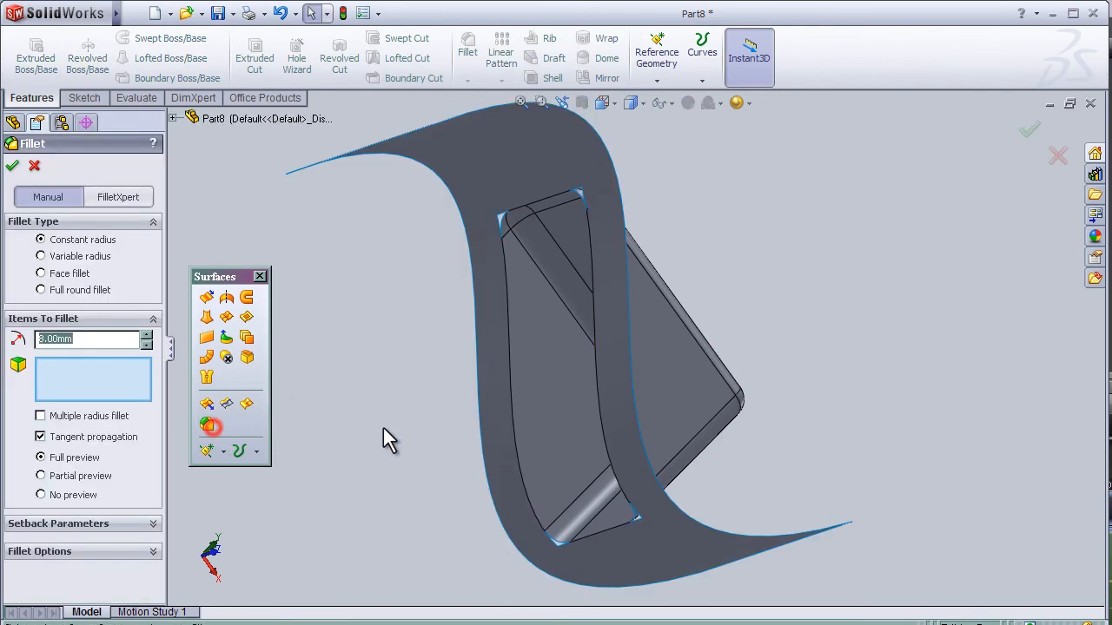
pyautogui.click(504, 347)
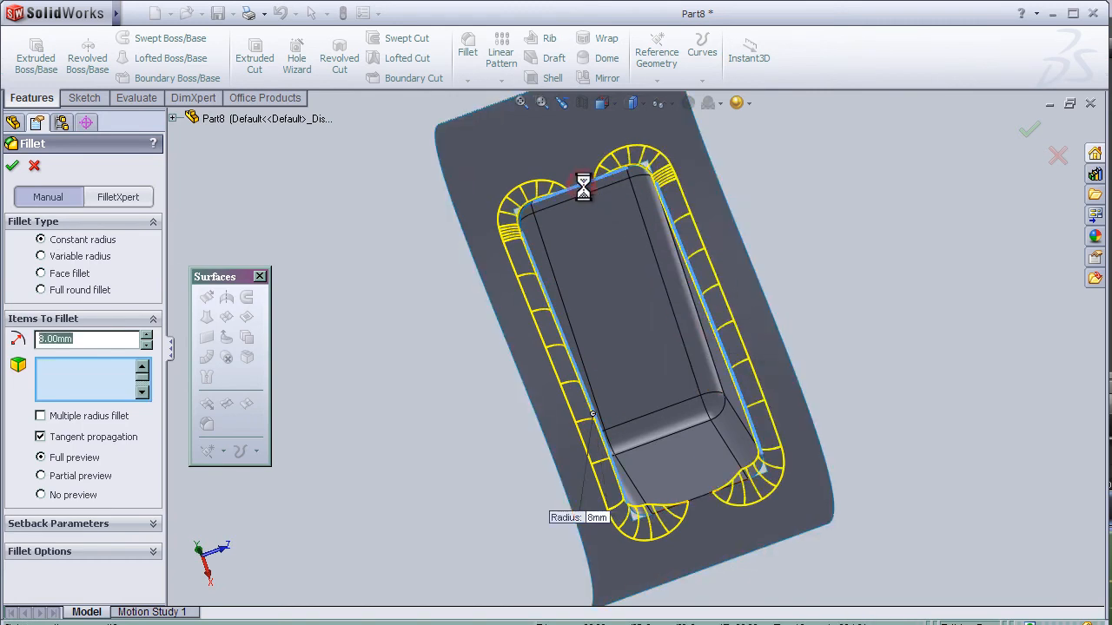
# Fillet the opening's edge loop where the box meets the surface at 8 mm (Fillet8).
pyautogui.click(703, 500)
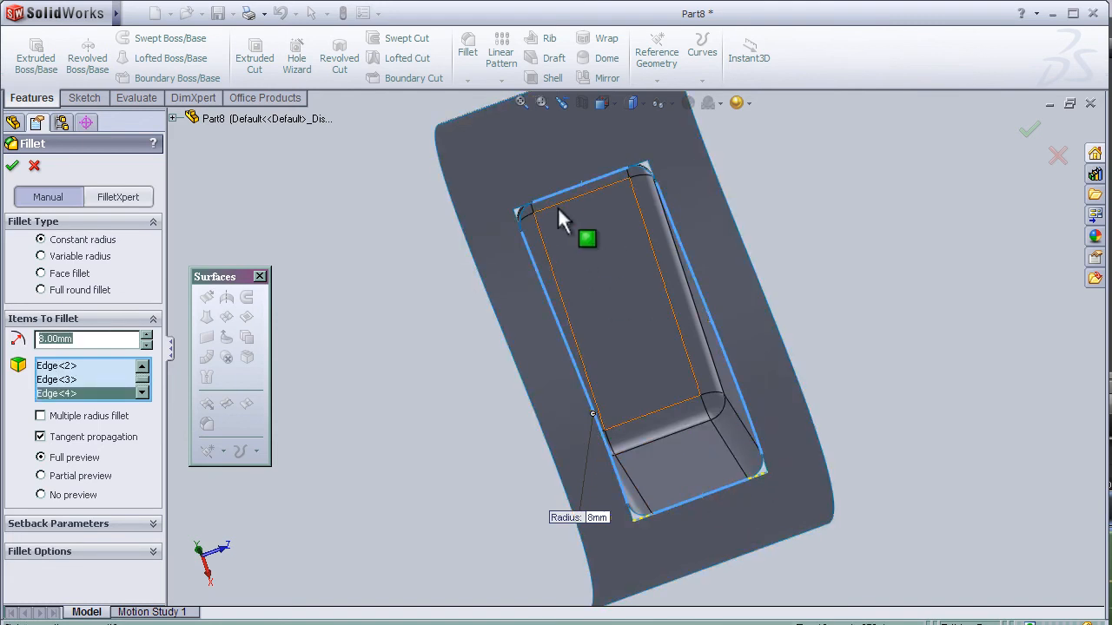
pyautogui.click(573, 183)
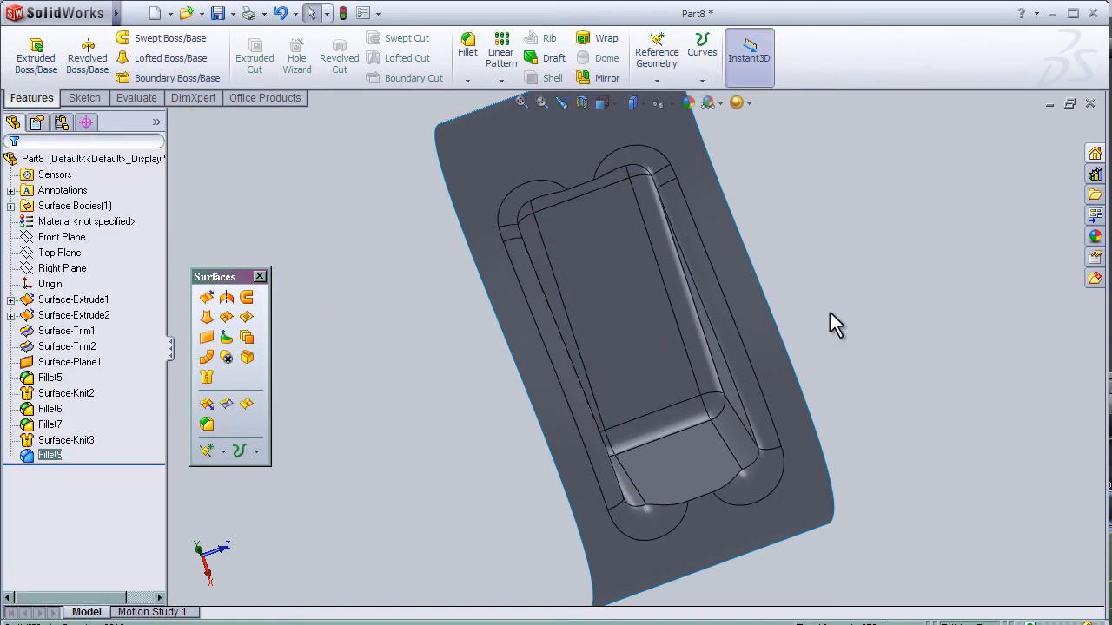
# Add 8 mm fillets (Fillet9–Fillet11) to the remaining junction edges at the box ends.
pyautogui.moveTo(834, 326); pyautogui.dragTo(656, 430)
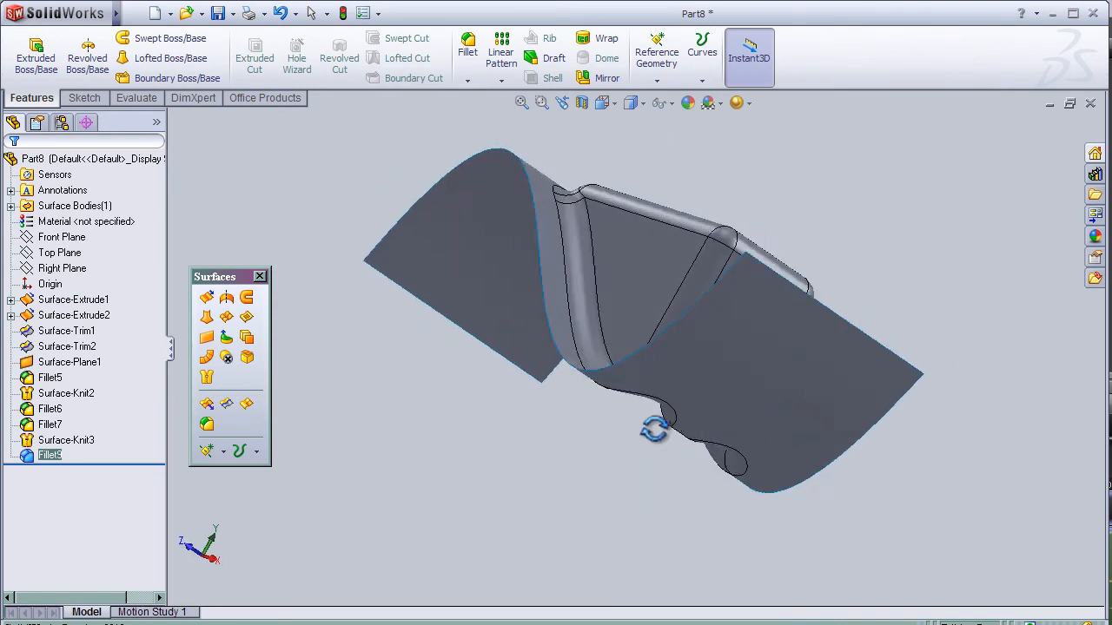
pyautogui.moveTo(656, 426); pyautogui.dragTo(717, 269)
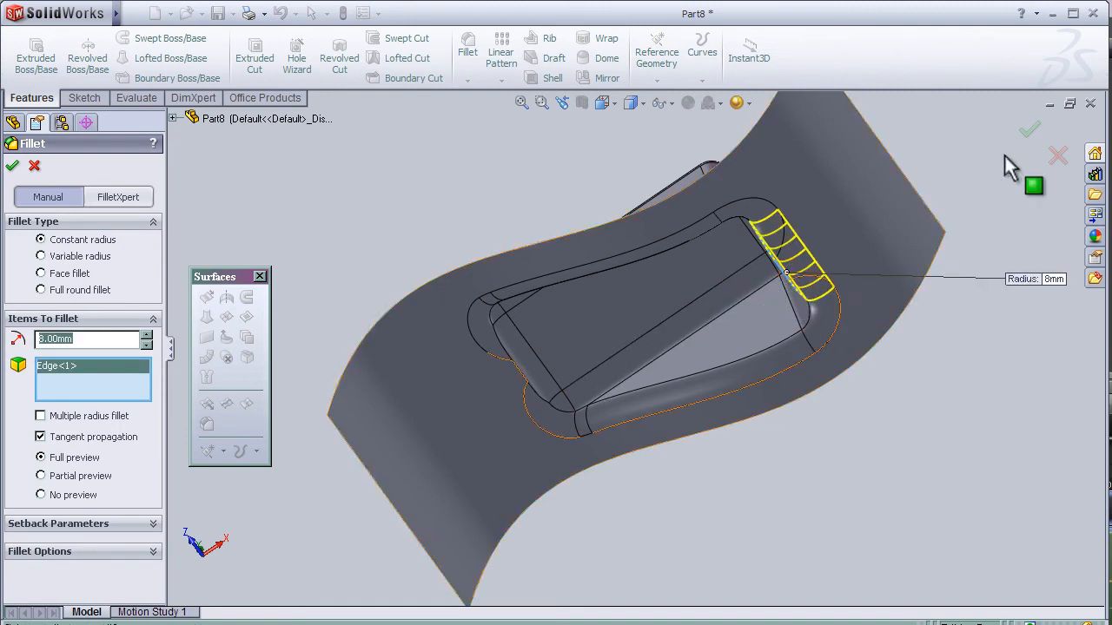
pyautogui.click(1028, 130)
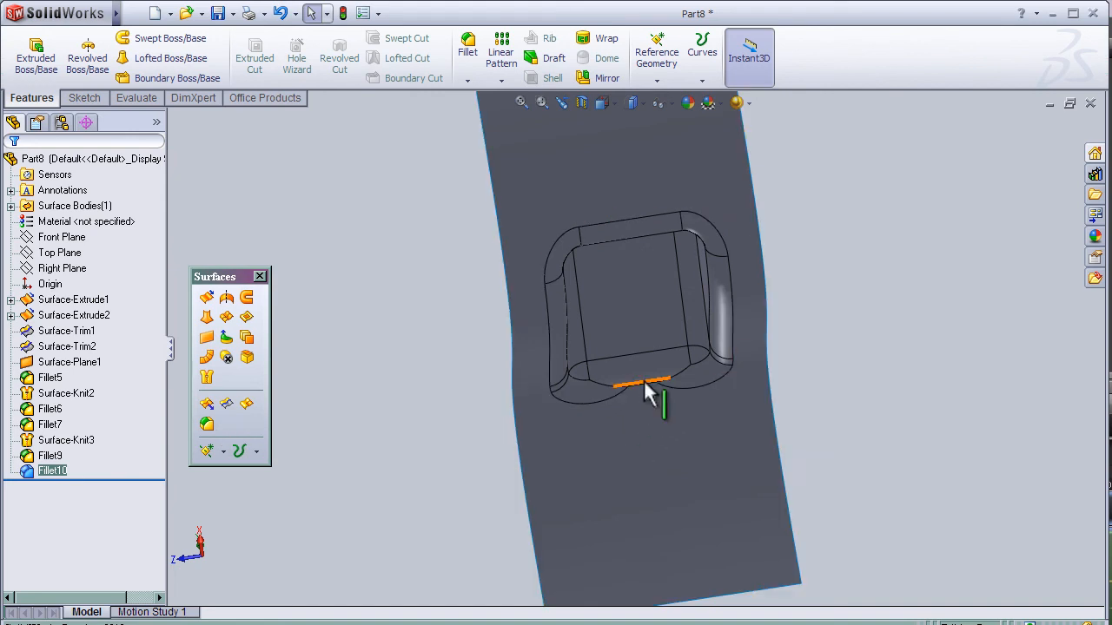
pyautogui.click(67, 330)
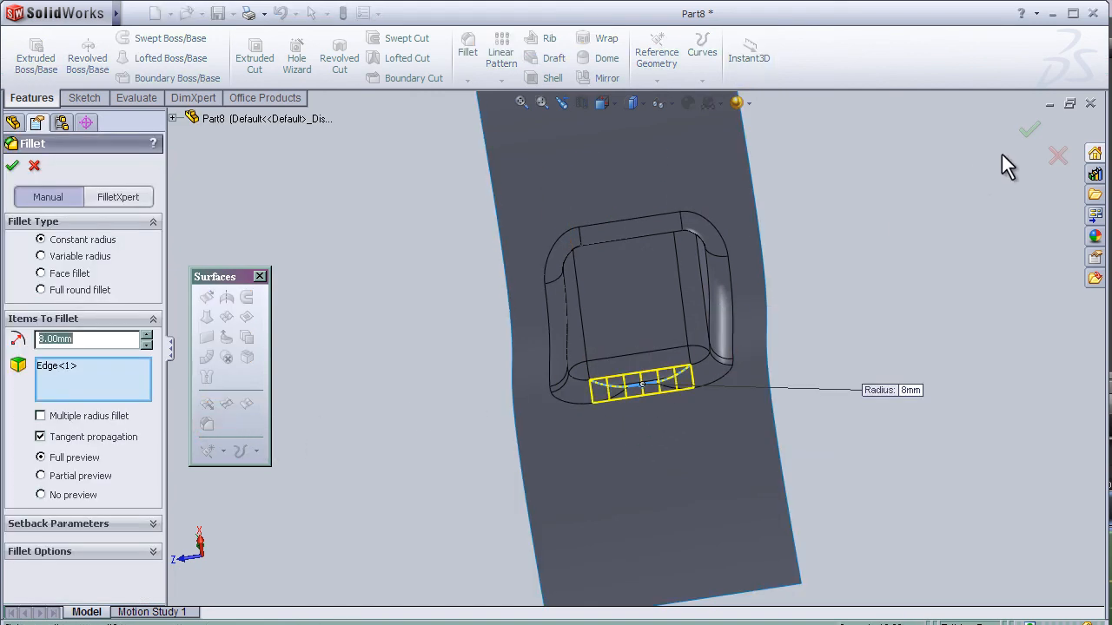
pyautogui.click(1030, 130)
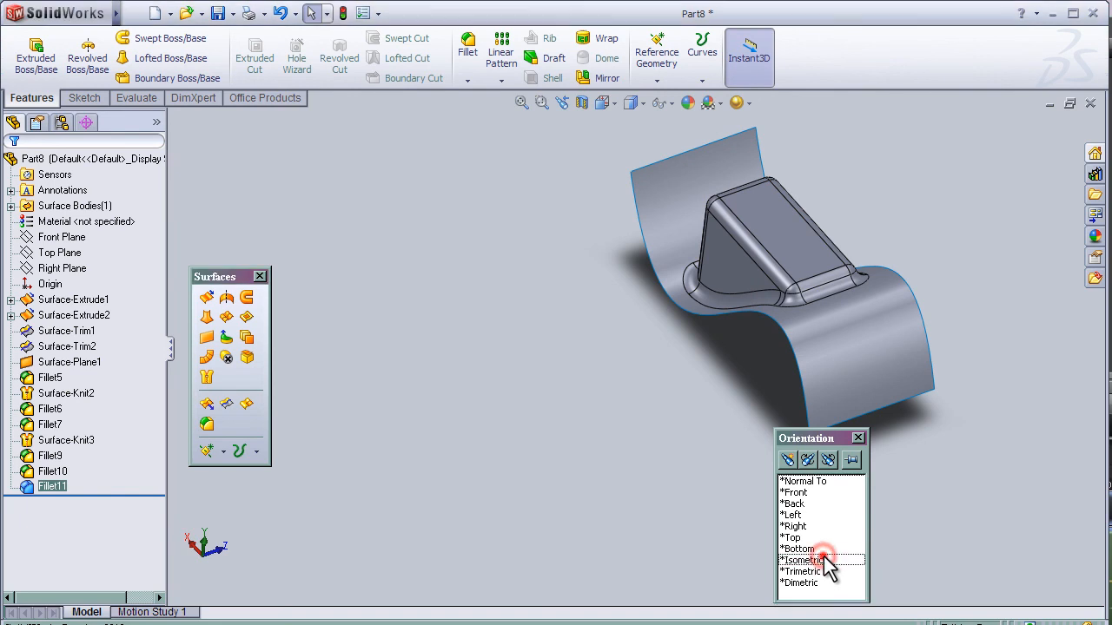
pyautogui.click(802, 560)
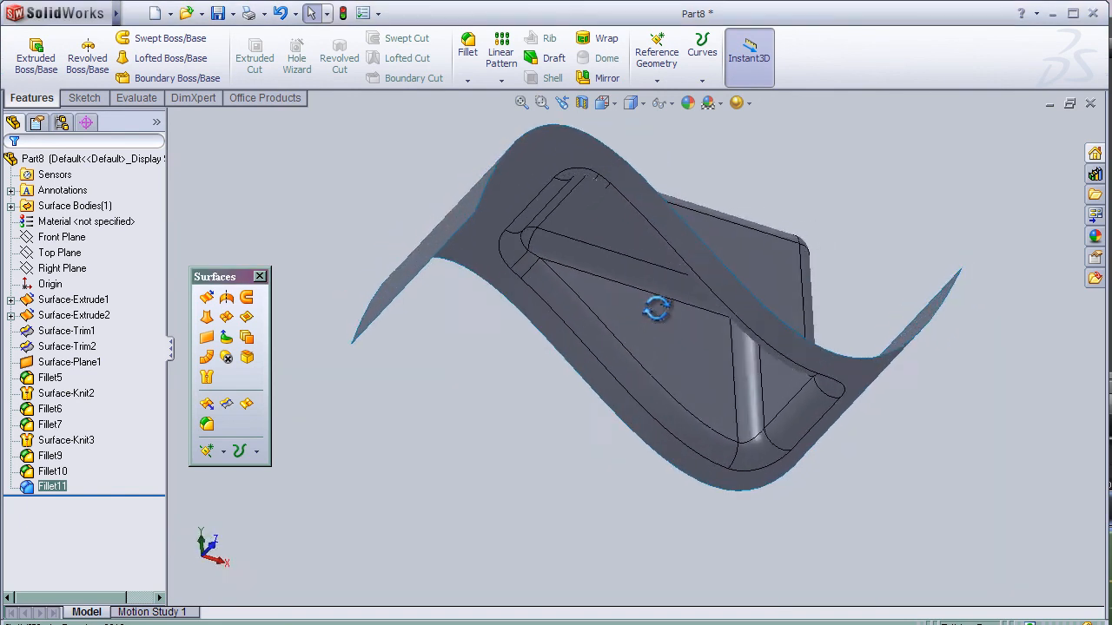
pyautogui.moveTo(658, 309); pyautogui.dragTo(500, 343)
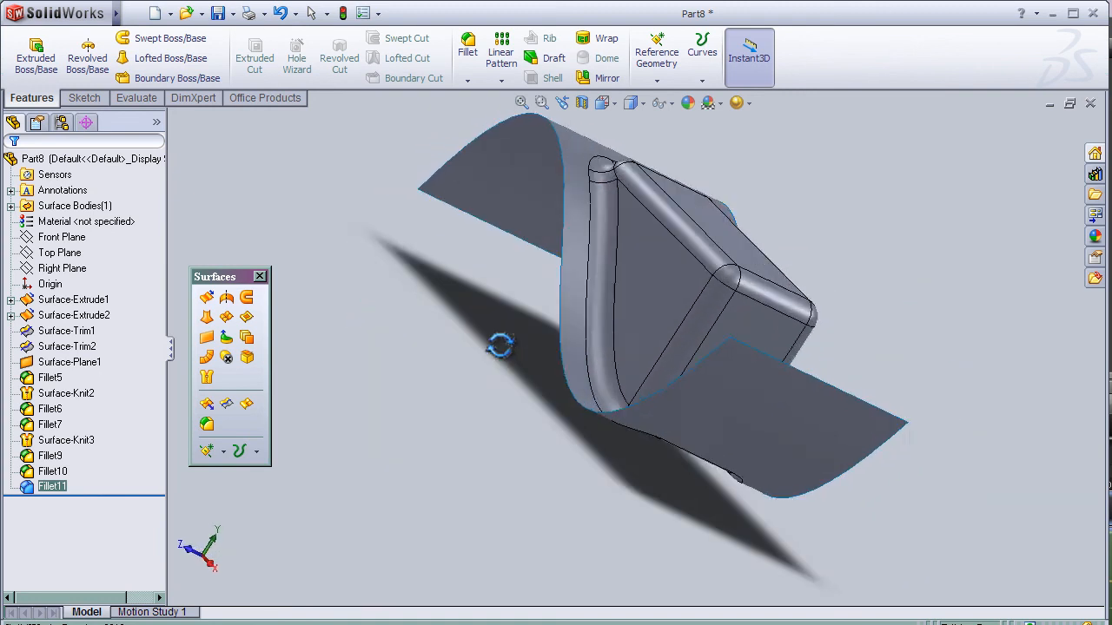